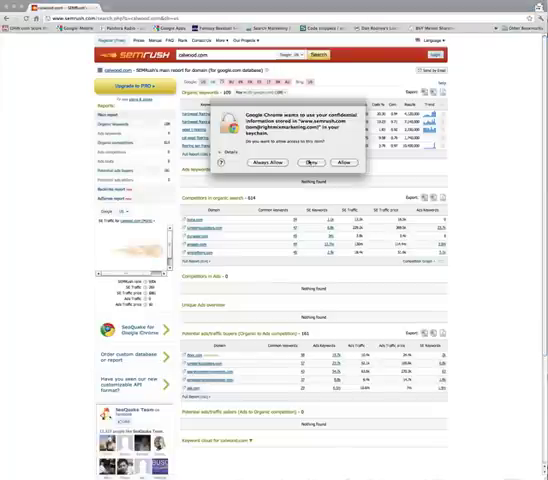
Dismiss Chrome's keychain access prompt covering the SEMrush domain overview.
{"action": "left_click", "coordinate": [310, 162]}
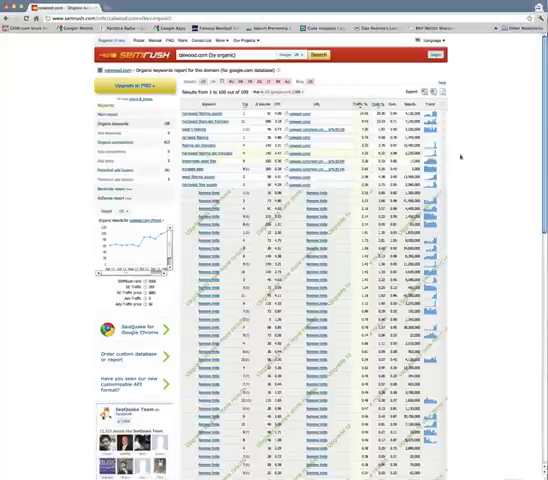
{"action": "scroll", "scroll_direction": "down", "scroll_amount": 3}
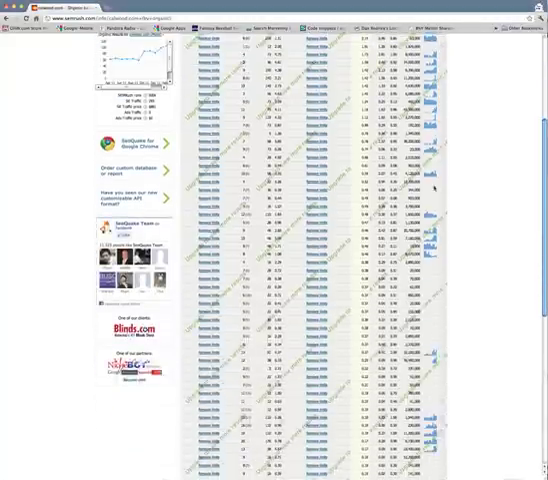
{"action": "scroll", "scroll_direction": "up", "scroll_amount": 3}
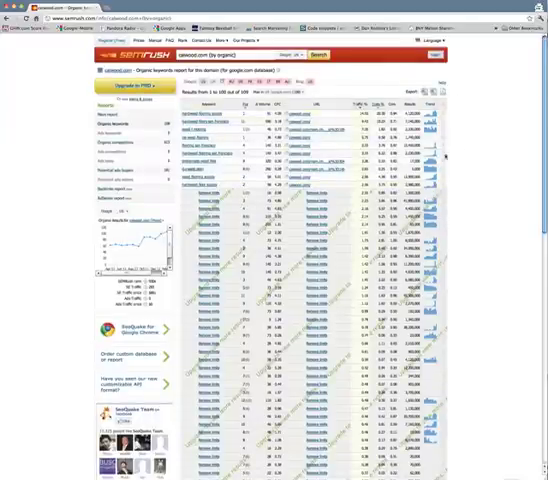
{"action": "mouse_move", "coordinate": [448, 170]}
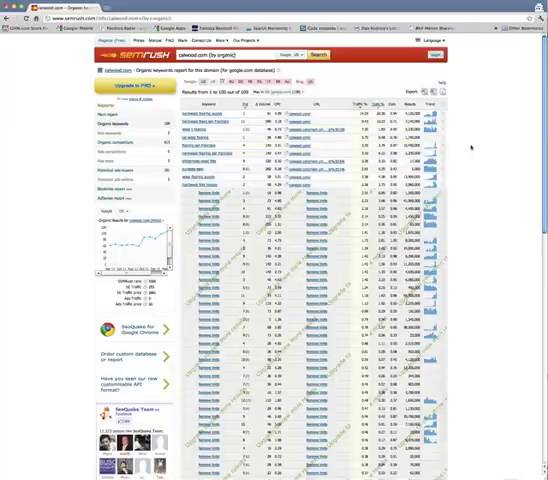
{"action": "scroll", "scroll_direction": "down", "scroll_amount": 3}
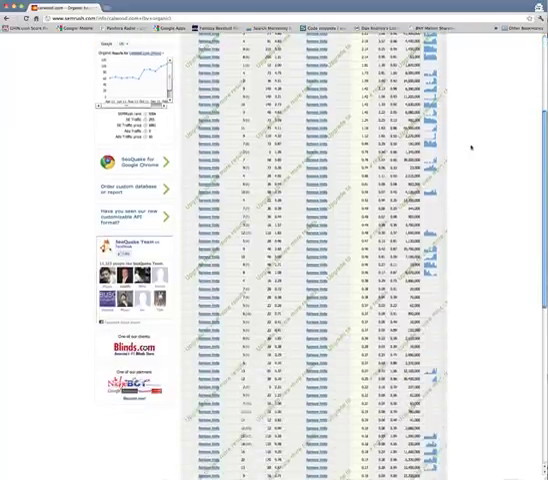
{"action": "scroll", "scroll_direction": "up", "scroll_amount": 3}
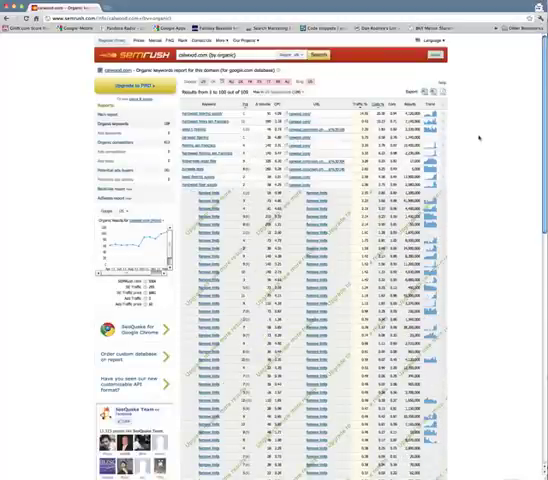
{"action": "scroll", "scroll_direction": "down", "scroll_amount": 3}
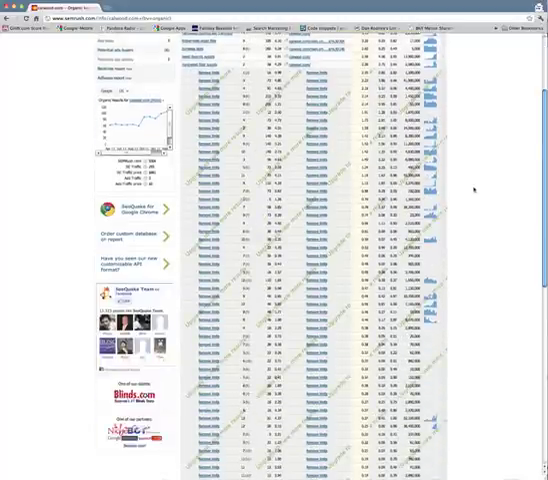
{"action": "scroll", "scroll_direction": "up", "scroll_amount": 3}
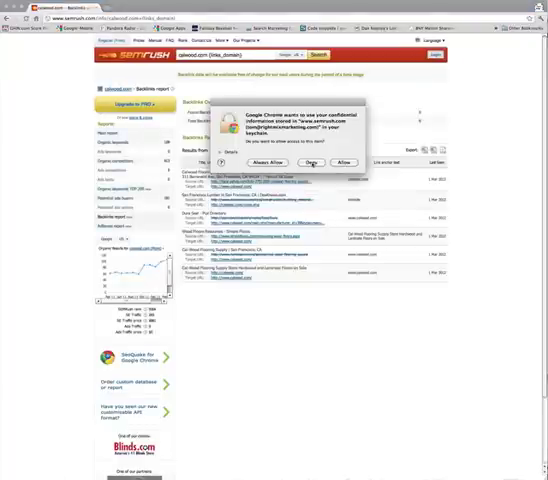
Dismiss Chrome's keychain access prompt so the backlinks report is unobstructed.
{"action": "left_click", "coordinate": [314, 164]}
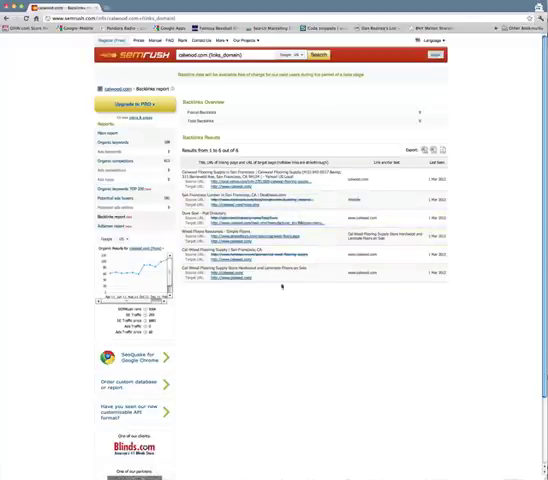
{"action": "mouse_move", "coordinate": [510, 240]}
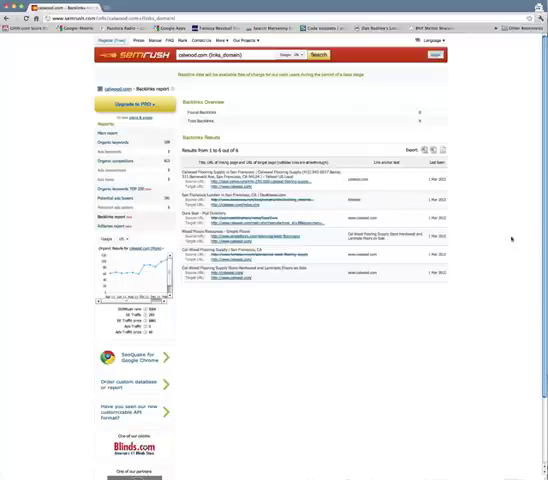
{"action": "mouse_move", "coordinate": [504, 240]}
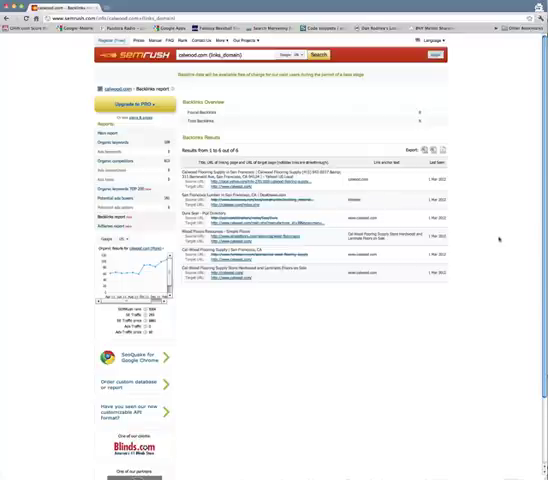